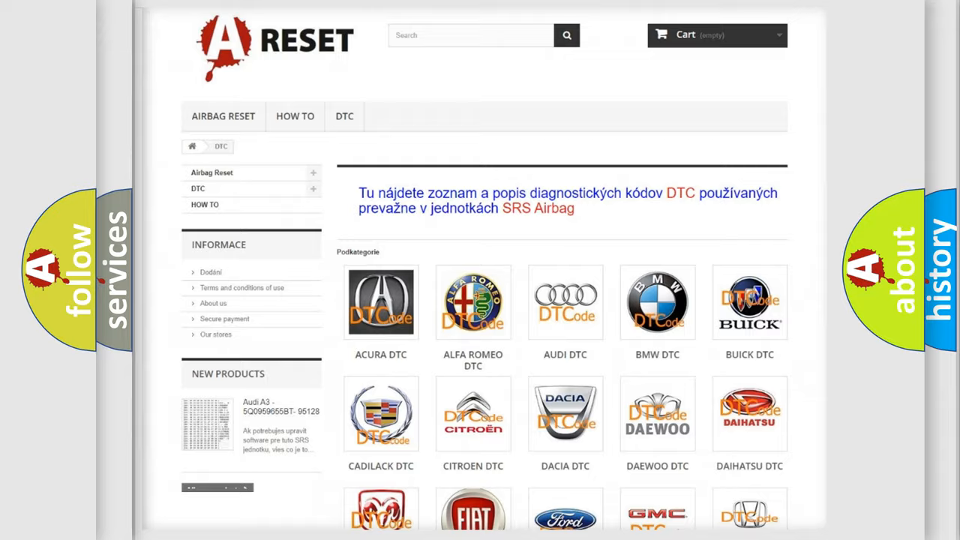
Step: Scroll the brand grid and choose the Jeep DTC logo to show the Jeep code list
{"action": "scroll", "scroll_direction": "down", "scroll_amount": 3}
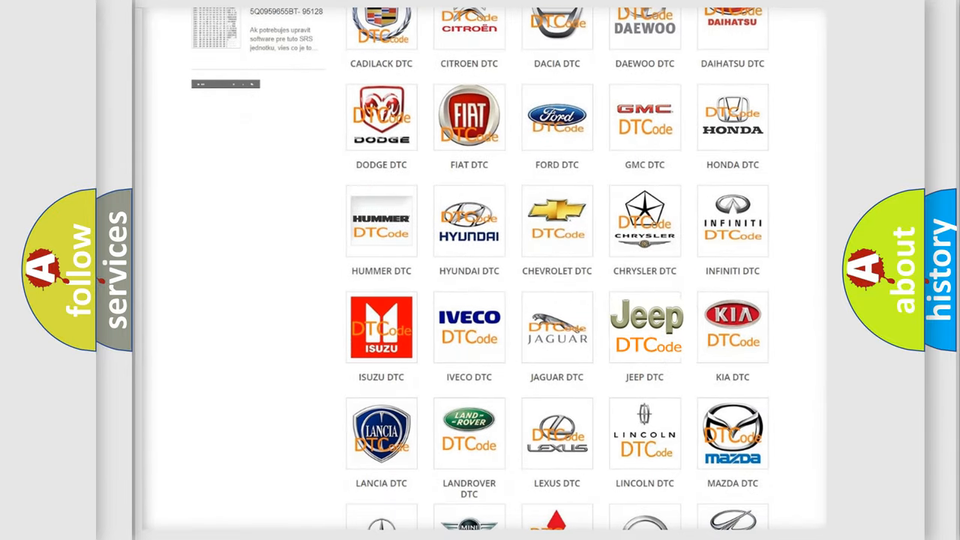
{"action": "left_click", "coordinate": [645, 327]}
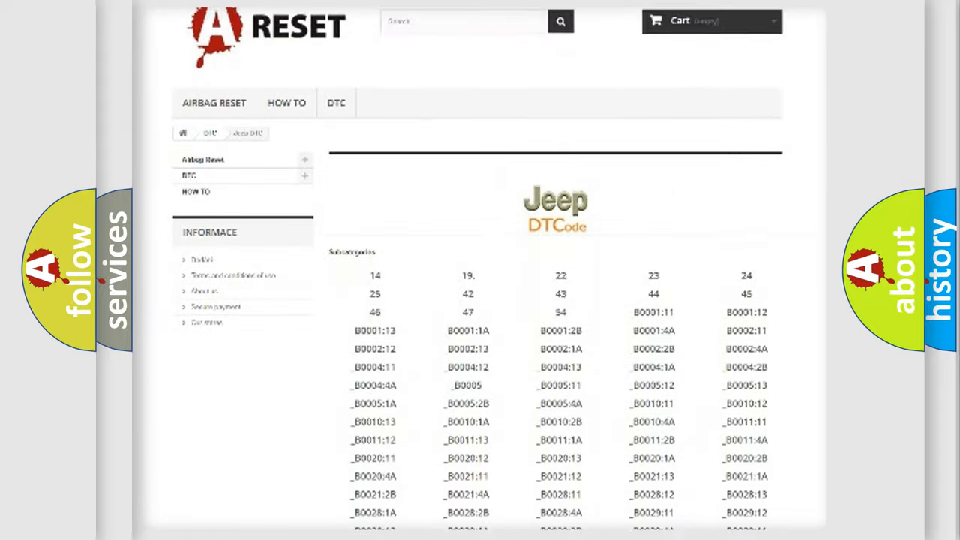
{"action": "scroll", "scroll_direction": "down", "scroll_amount": 3}
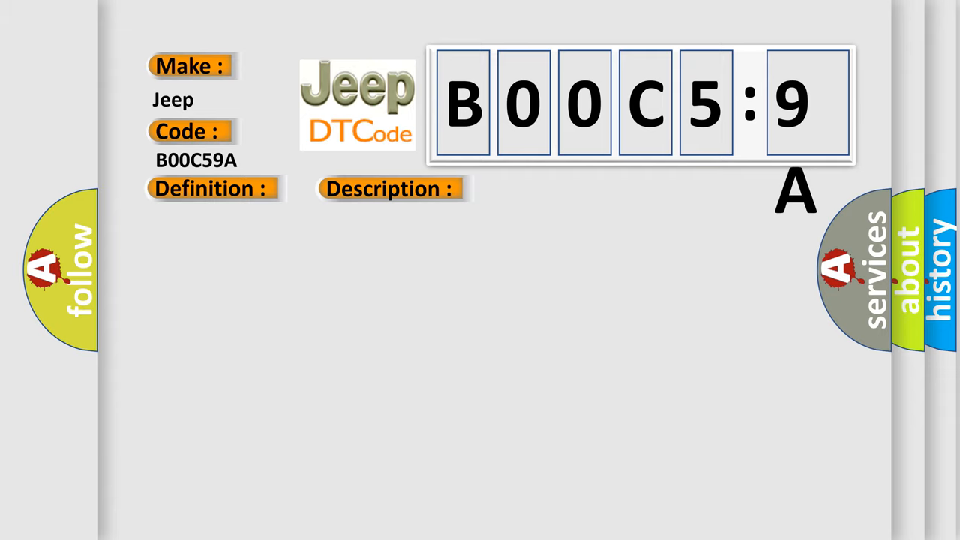
Step: Advance the slide to reveal the B00C59A cause text about ATF level and operating conditions
{"action": "left_click", "coordinate": [552, 189]}
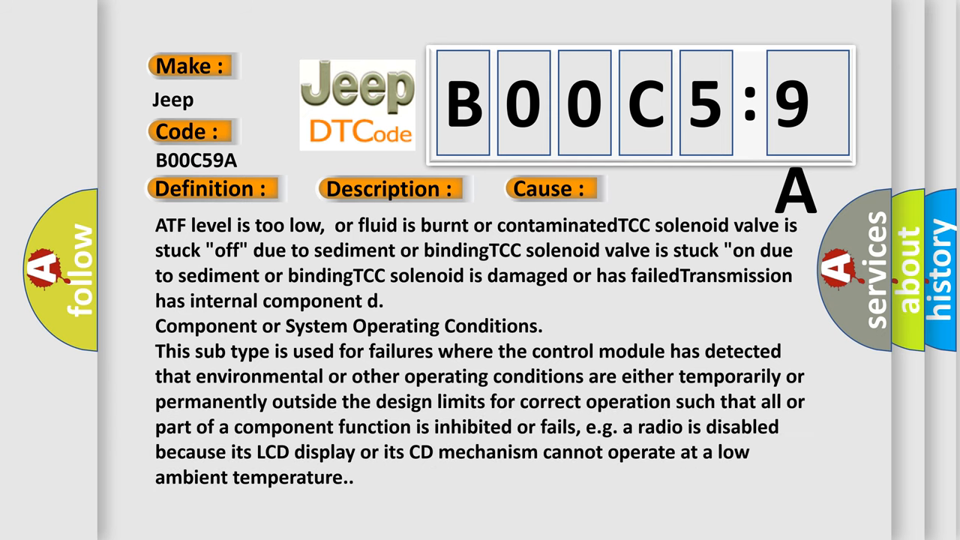